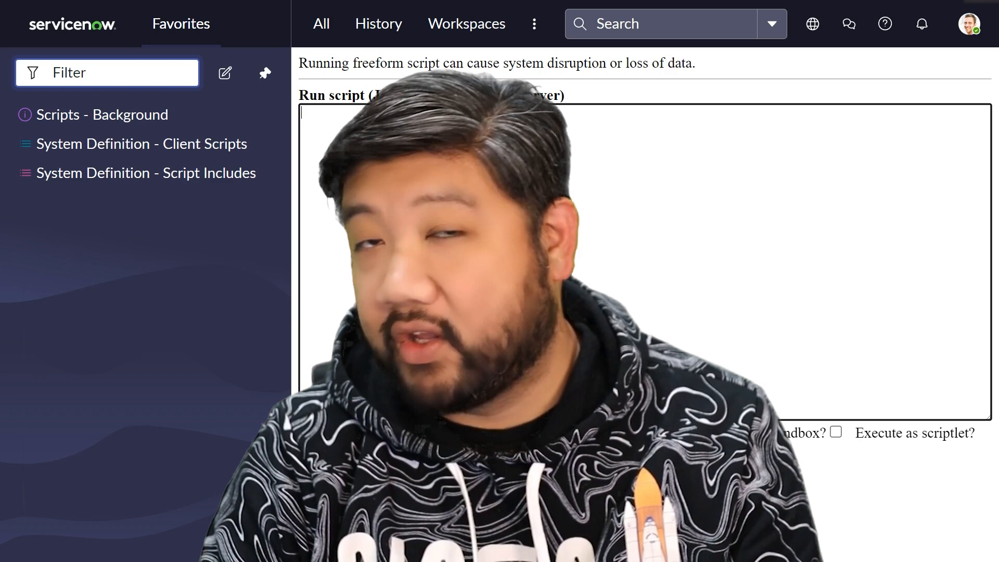
Declare x as the string 'Error 404: not found'.
text(let x = ')
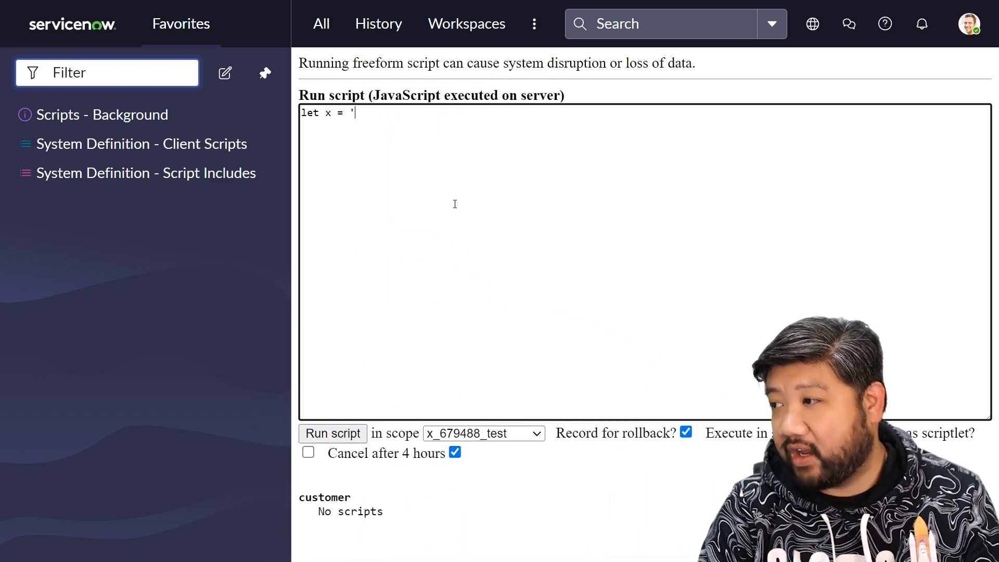
text(Error)
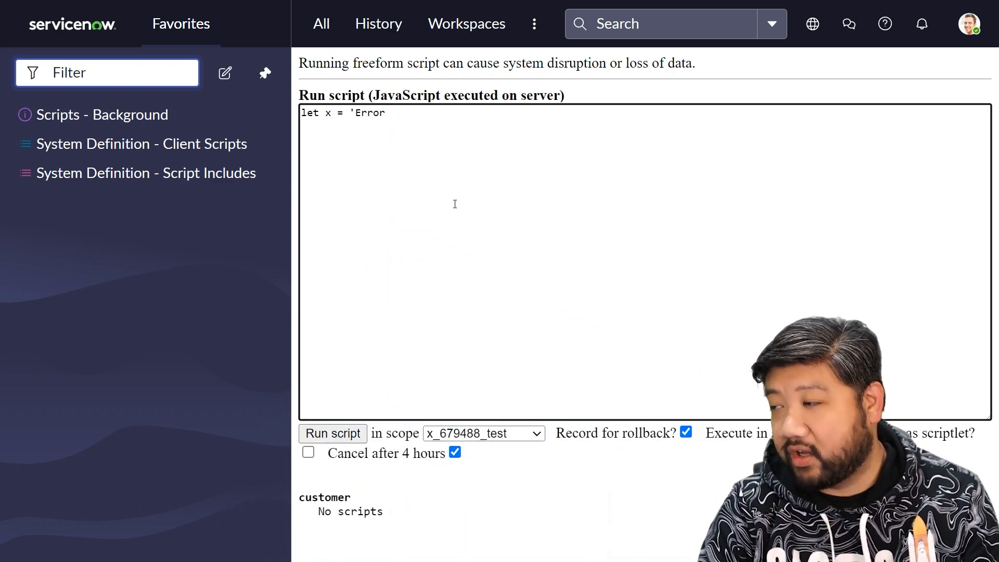
text(404: not found)
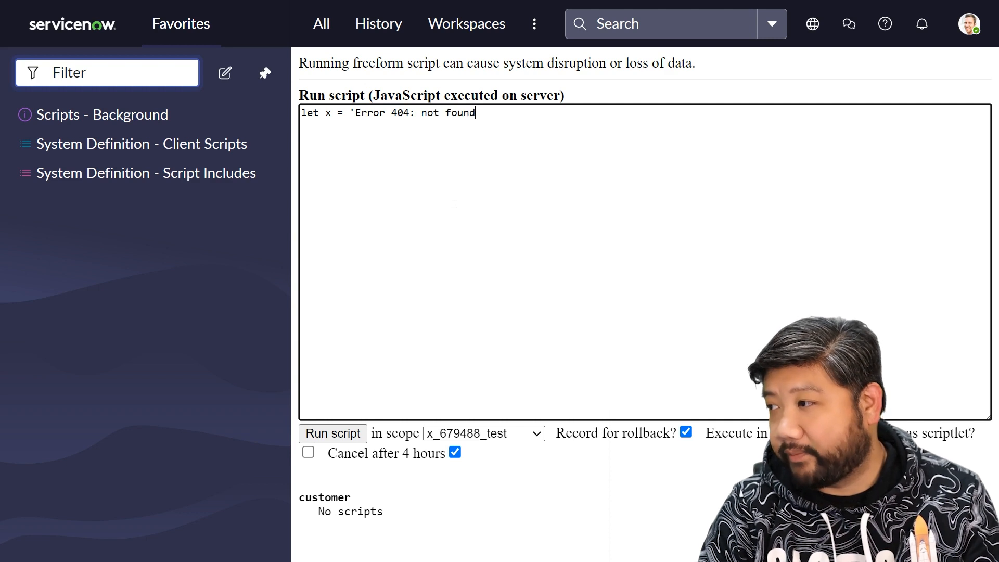
text(';)
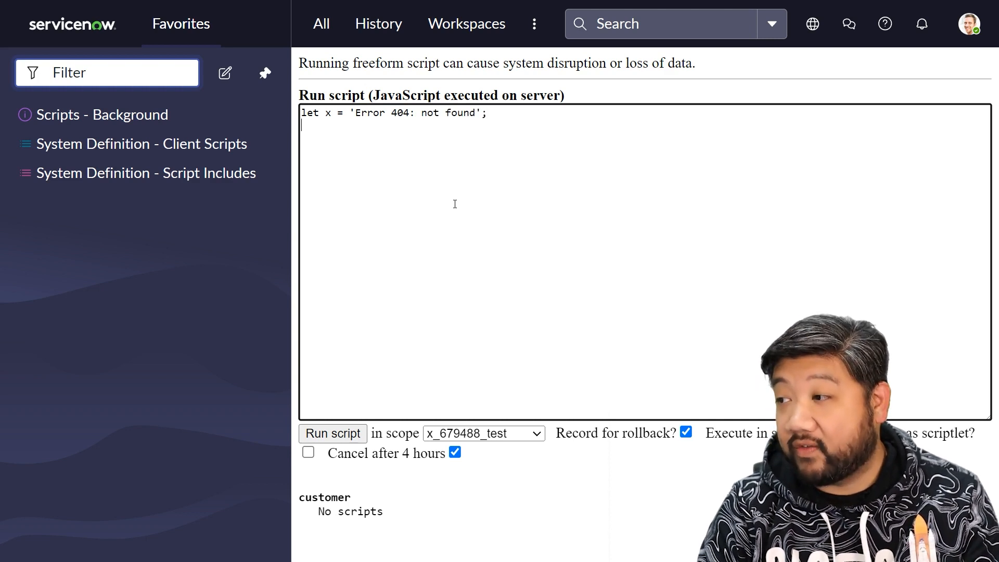
Add an if block on x.startsWith('Error') that logs 'this is an errror' via gs.info.
text(if ()
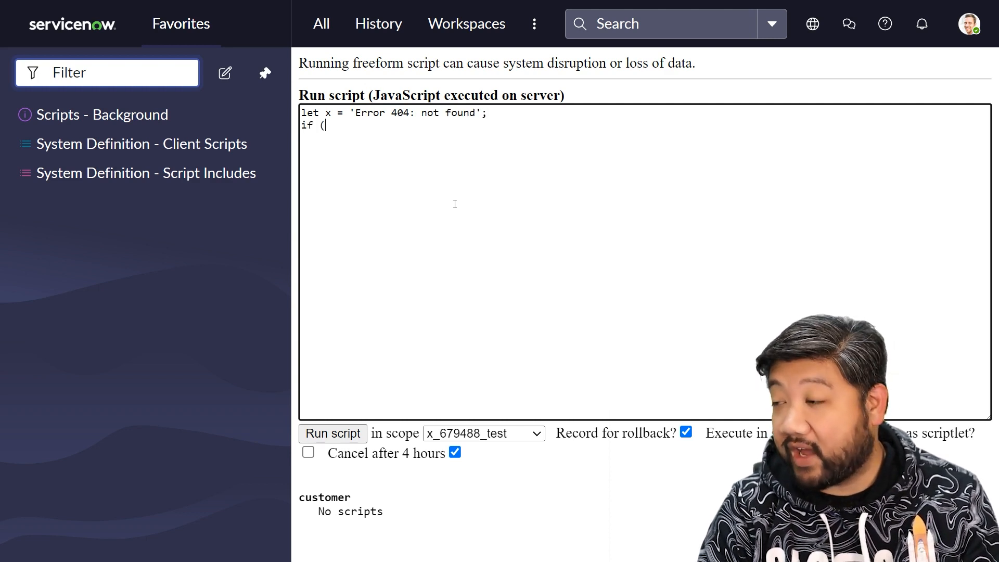
text(x.sta)
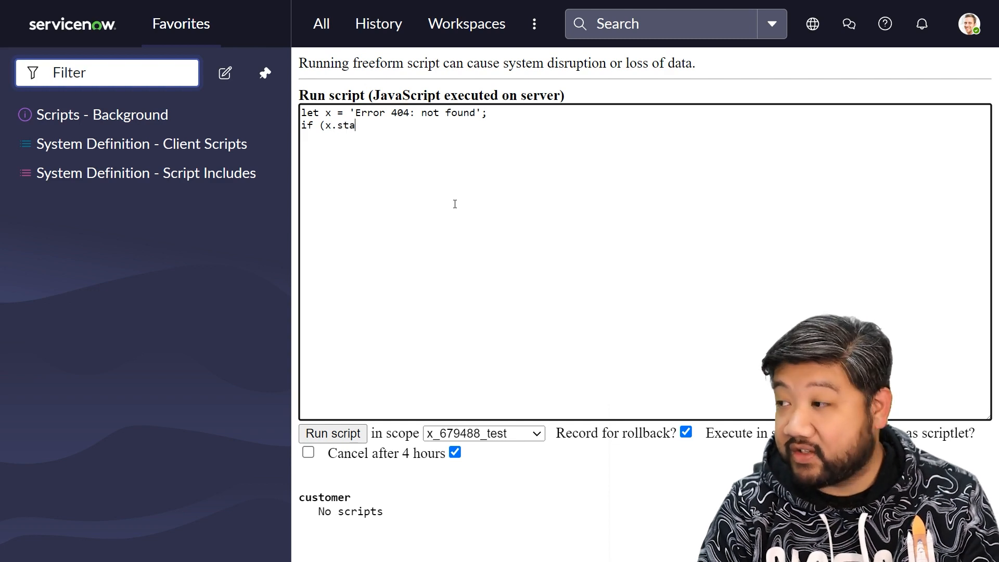
text(rtsWith)
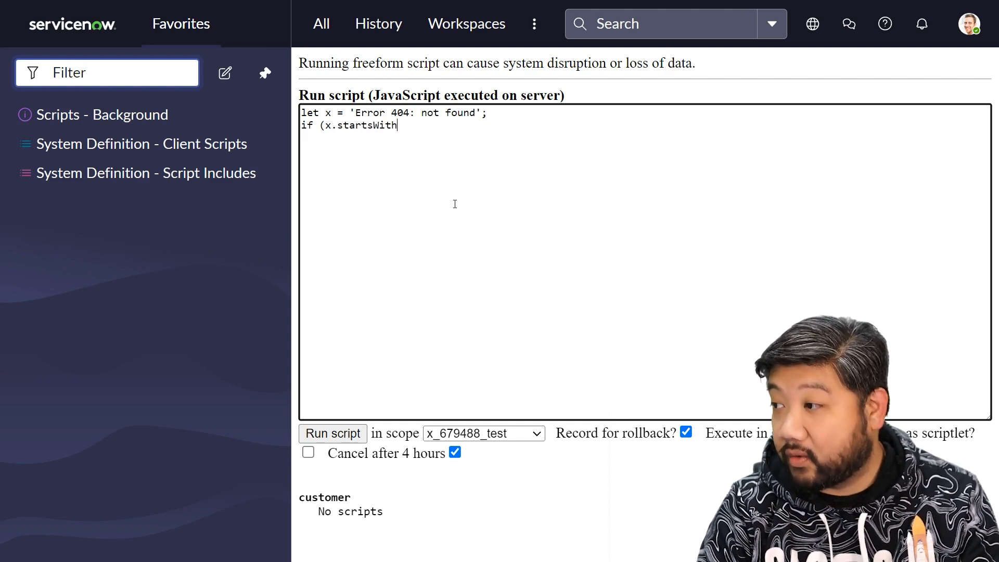
text(('Er)
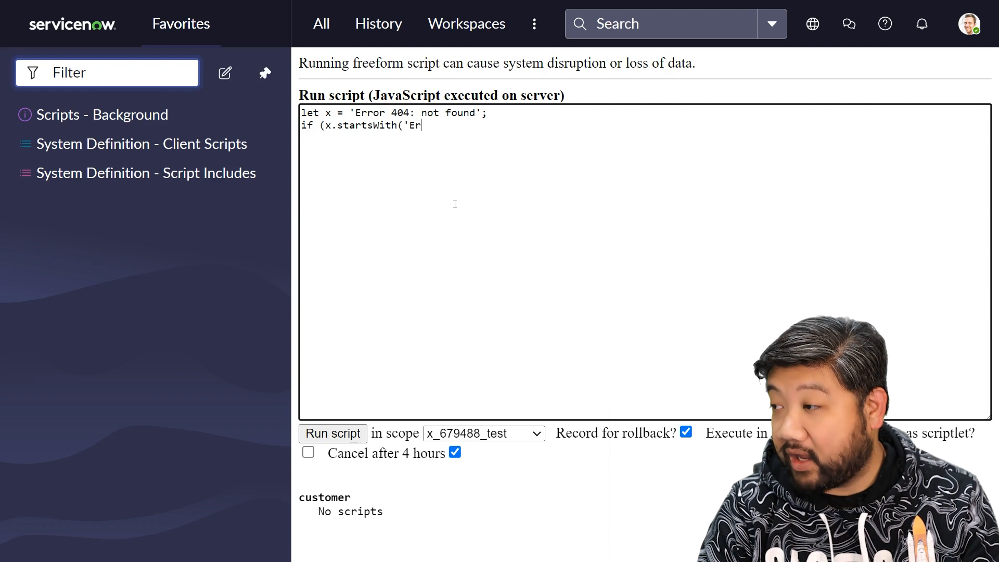
text(ror')){)
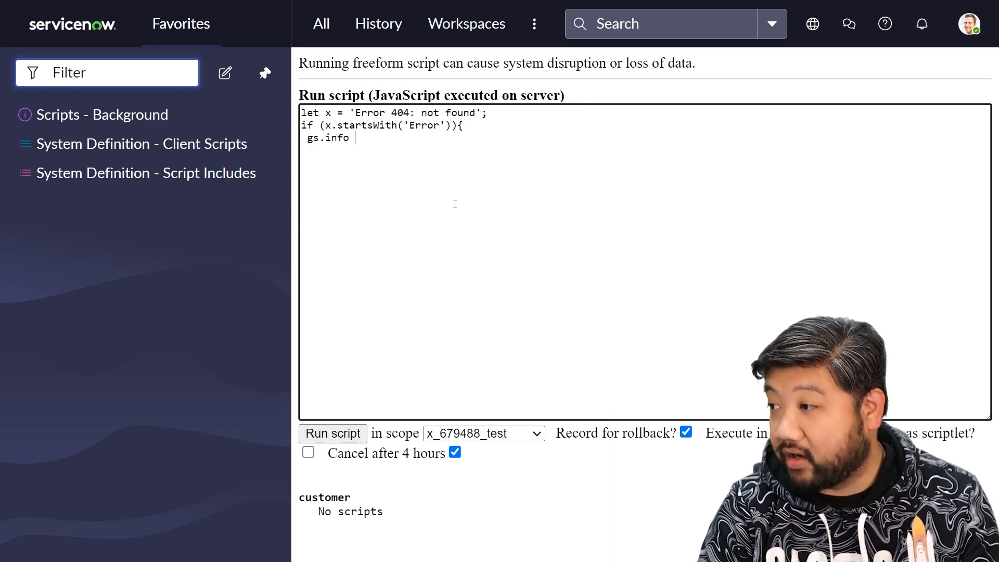
text((')
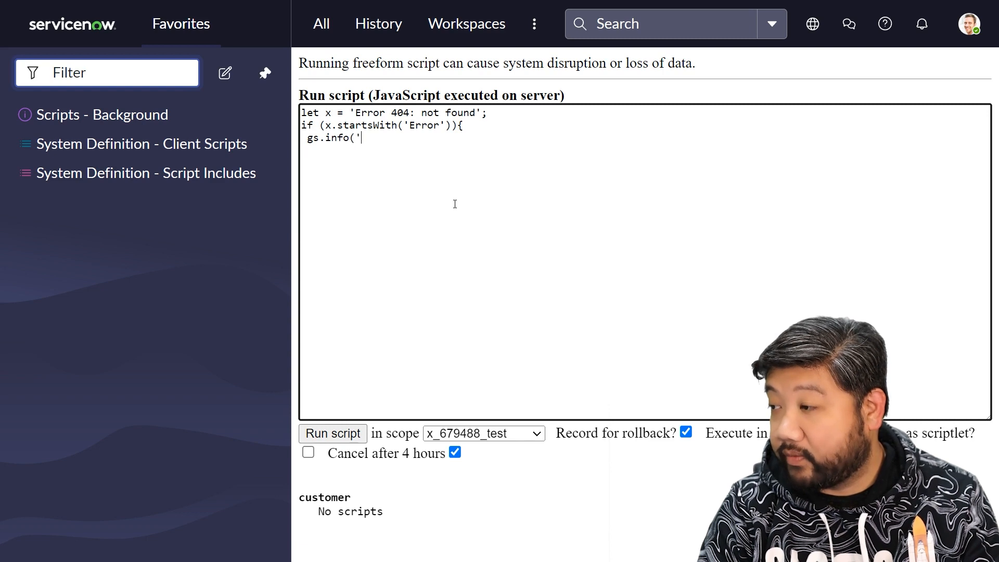
text(this is an)
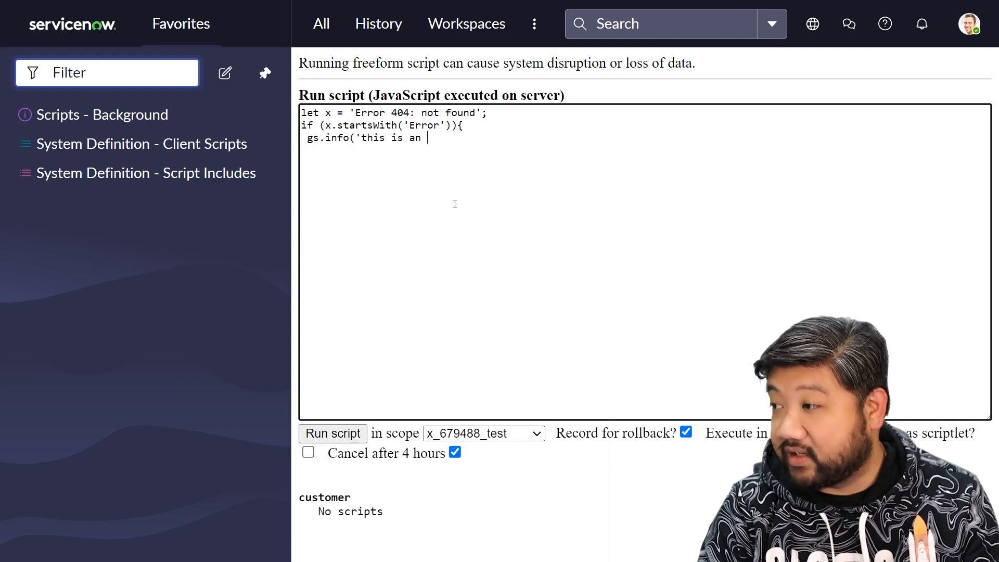
text(errror')
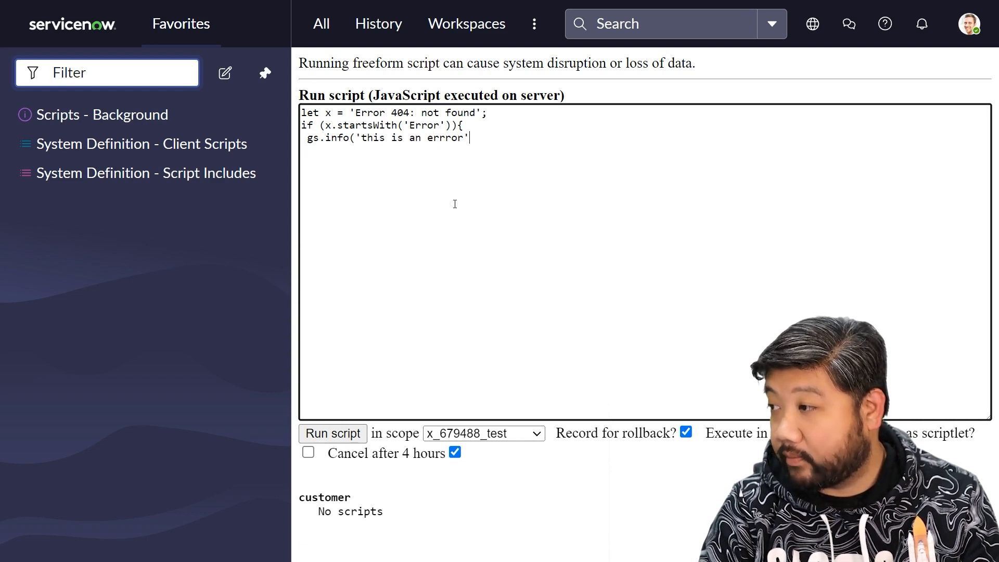
text();)
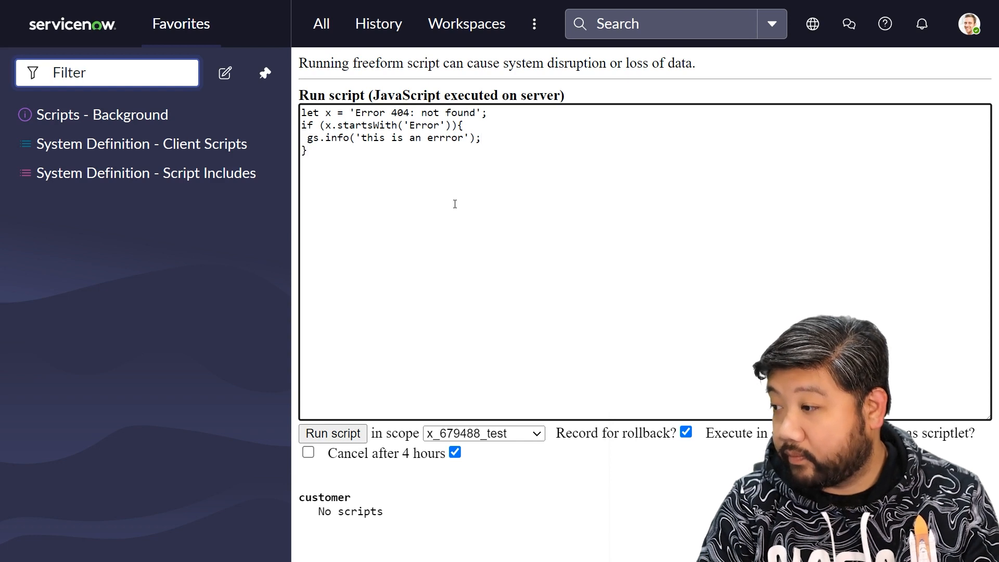
Run the startsWith script and view its log output.
click(332, 433)
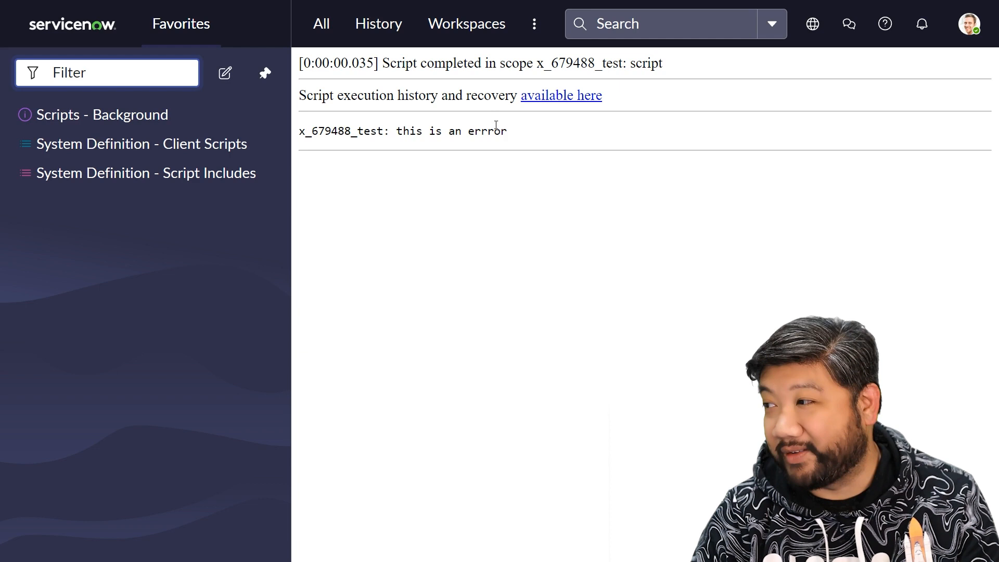
mouse_move(384, 148)
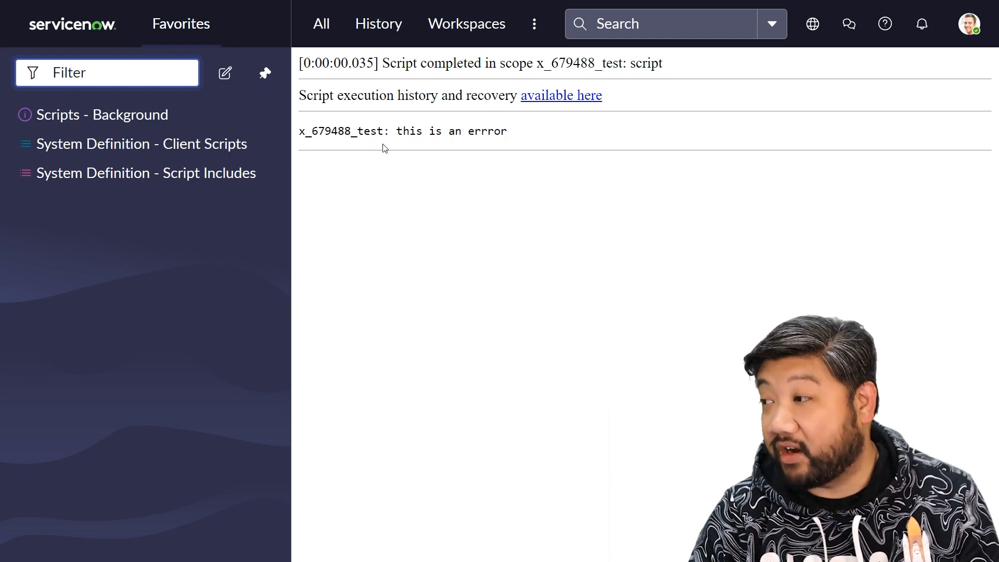
mouse_move(416, 194)
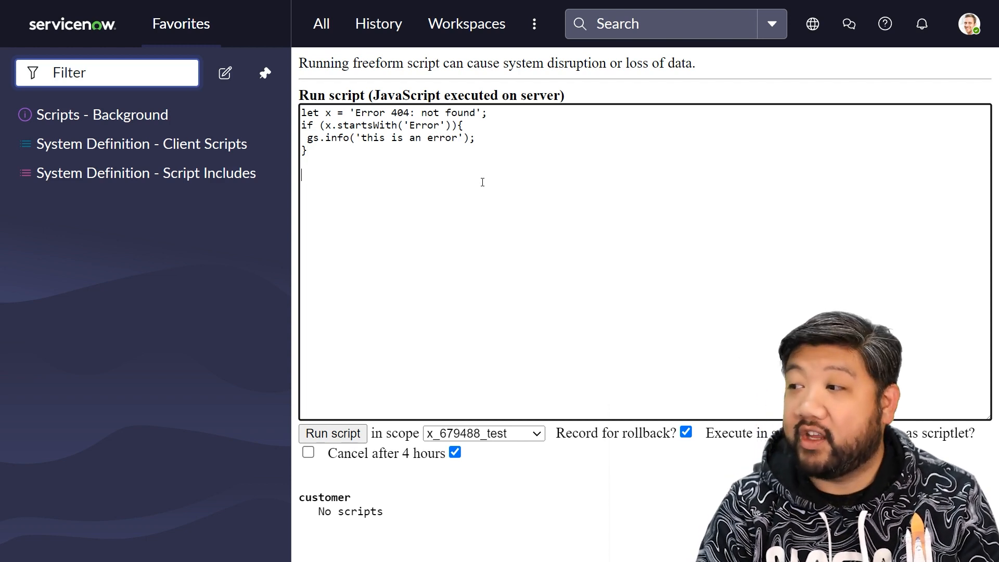
Declare y as the string 'report.pdf'.
text(let y =)
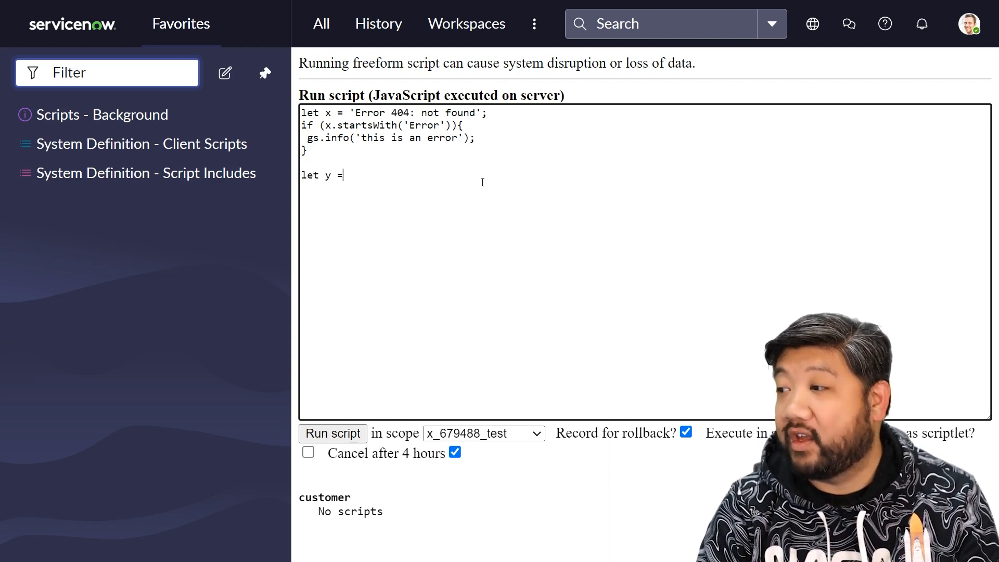
text(')
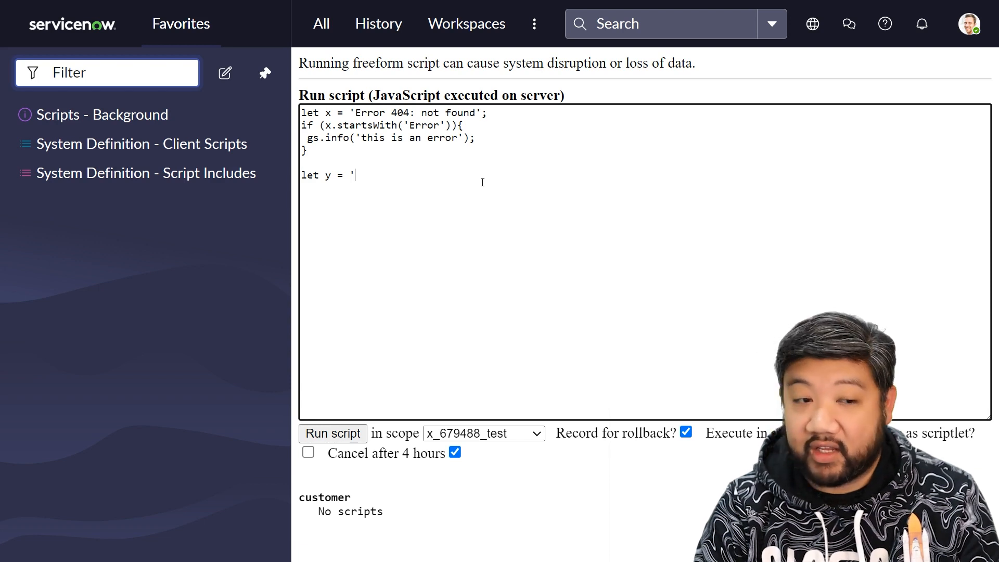
text(report.pdf')
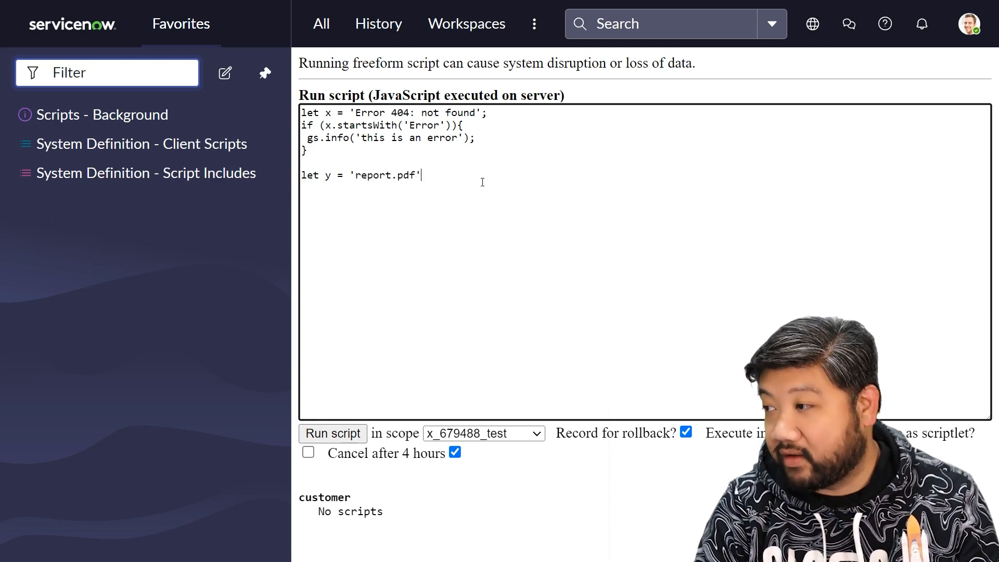
text(;)
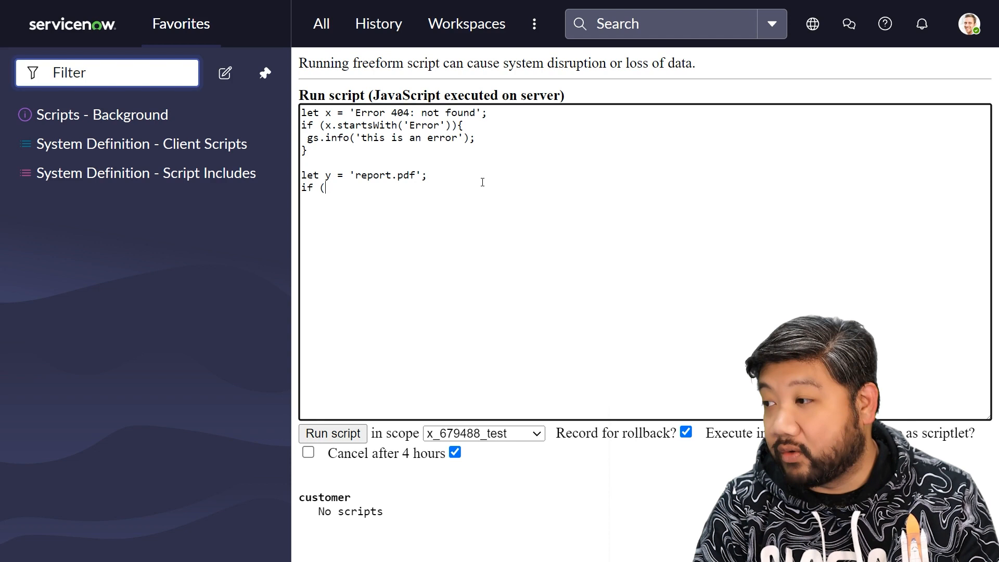
Add an if block on y.endsWith('pdf') that logs 'this is a pdf' via gs.info.
text(y.endsWith('pdf')){)
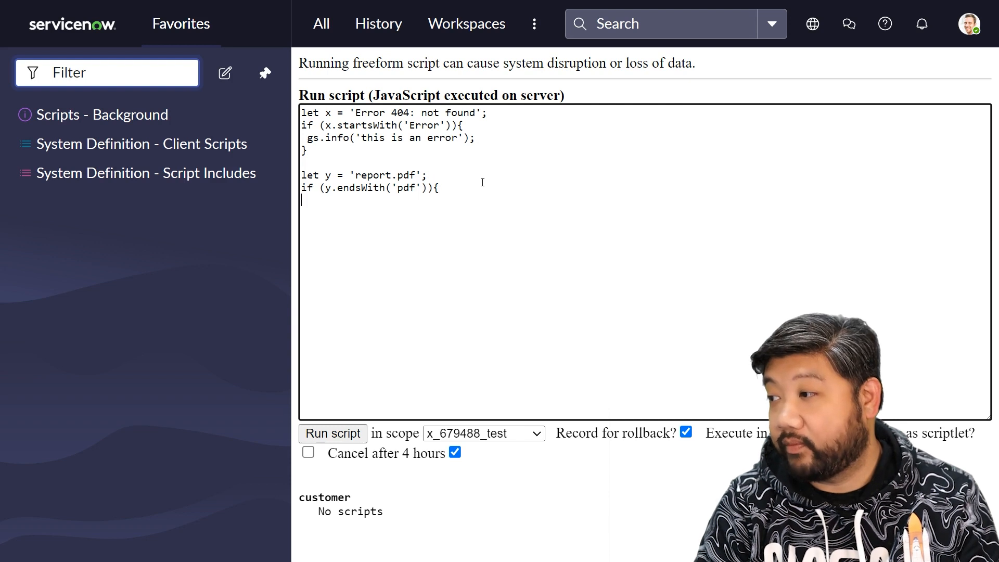
text(gs.info)
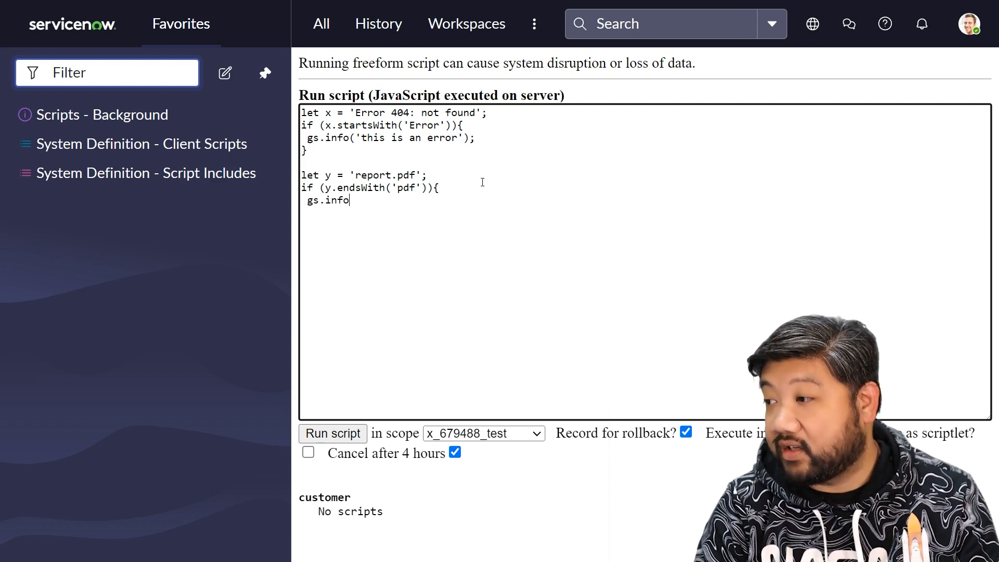
text(('this)
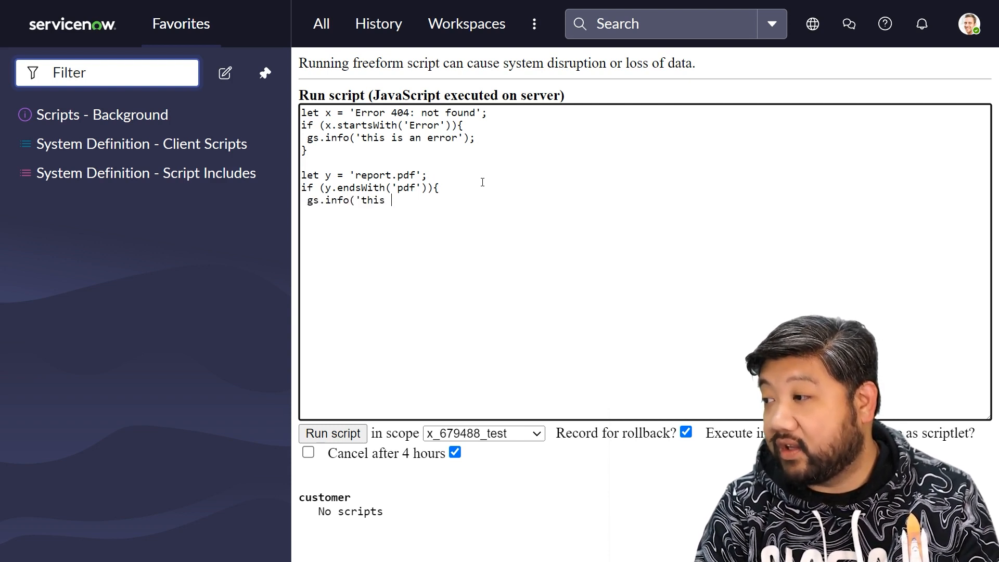
text(is a pdf'))
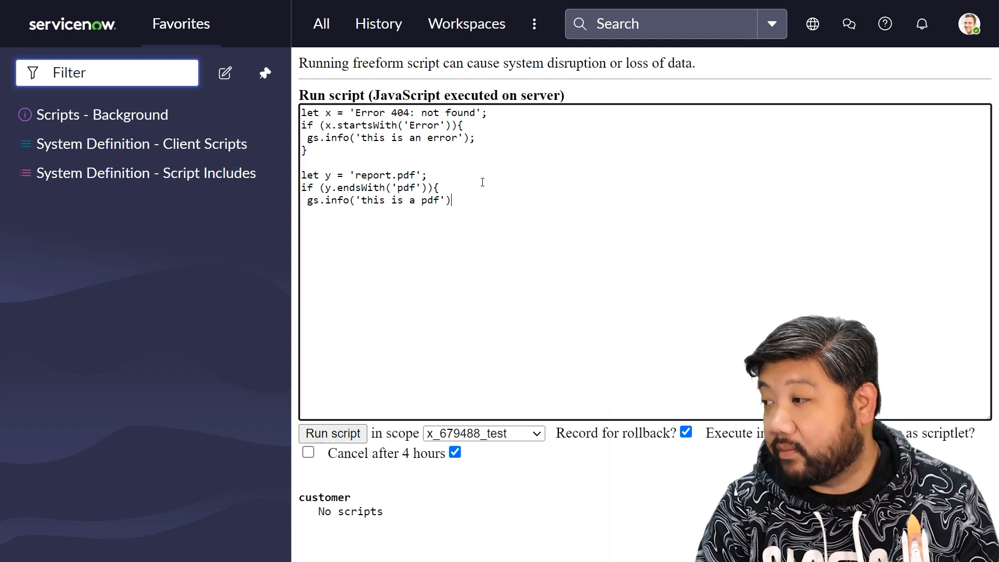
text(;)
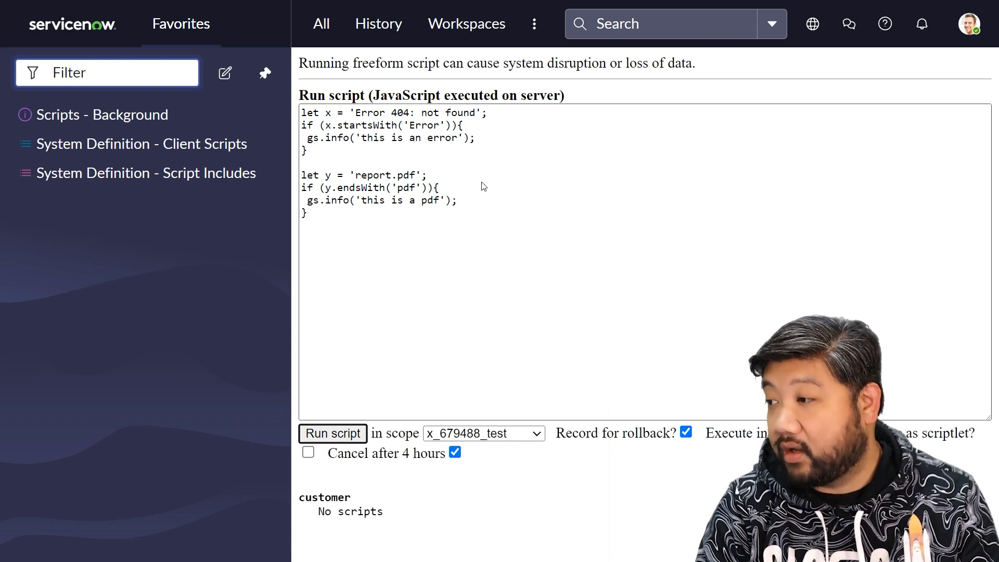
Run the combined startsWith/endsWith script and view both log lines.
click(332, 433)
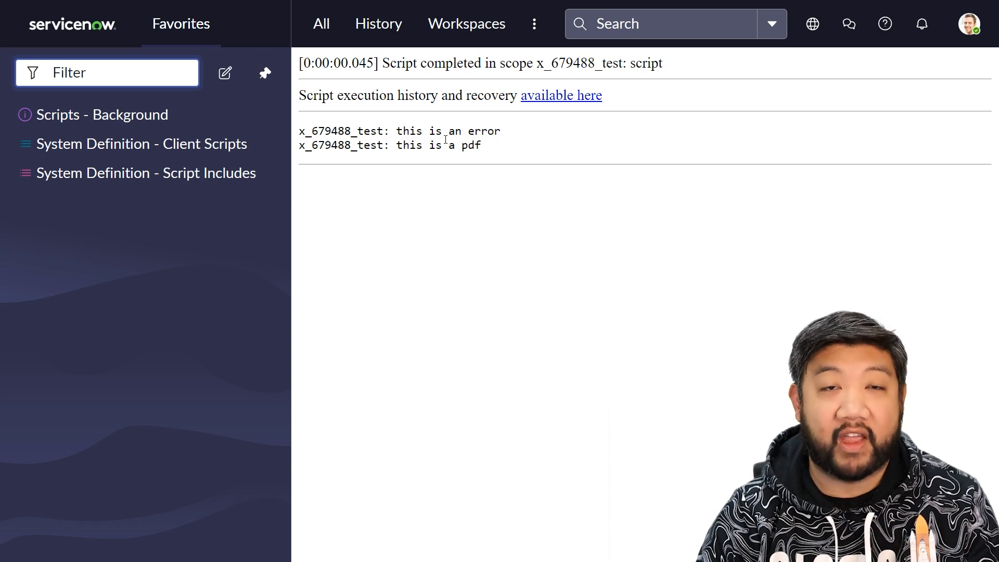
mouse_move(438, 141)
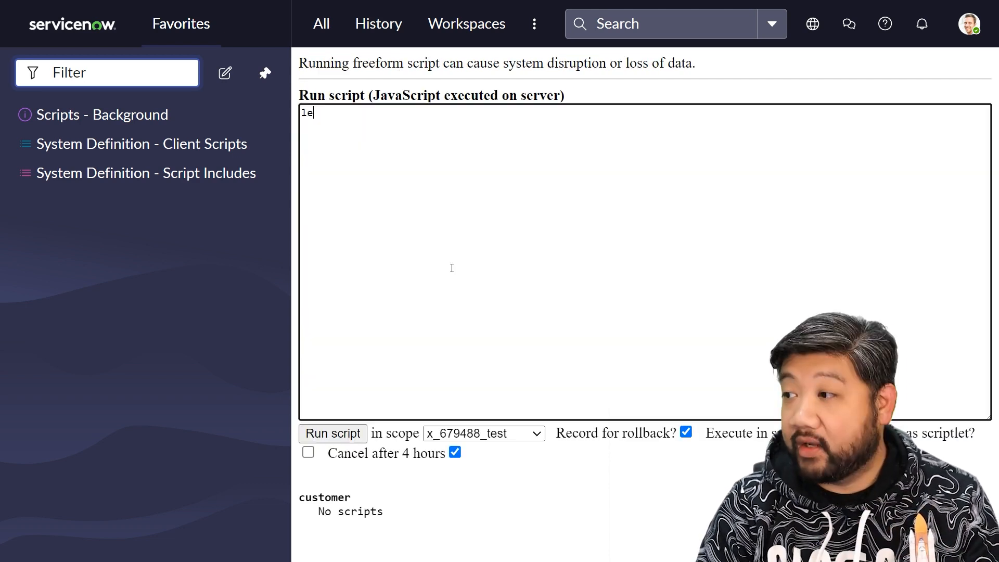
Write a script setting x to space-padded 'ServiceNow' and logging gs.info(x.trim()).
text(t)
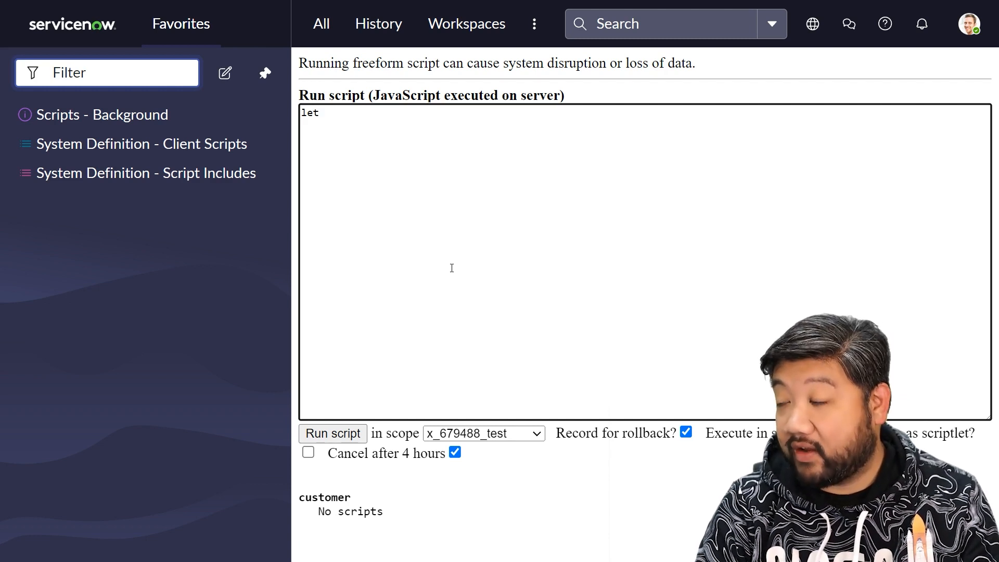
text(x = ')
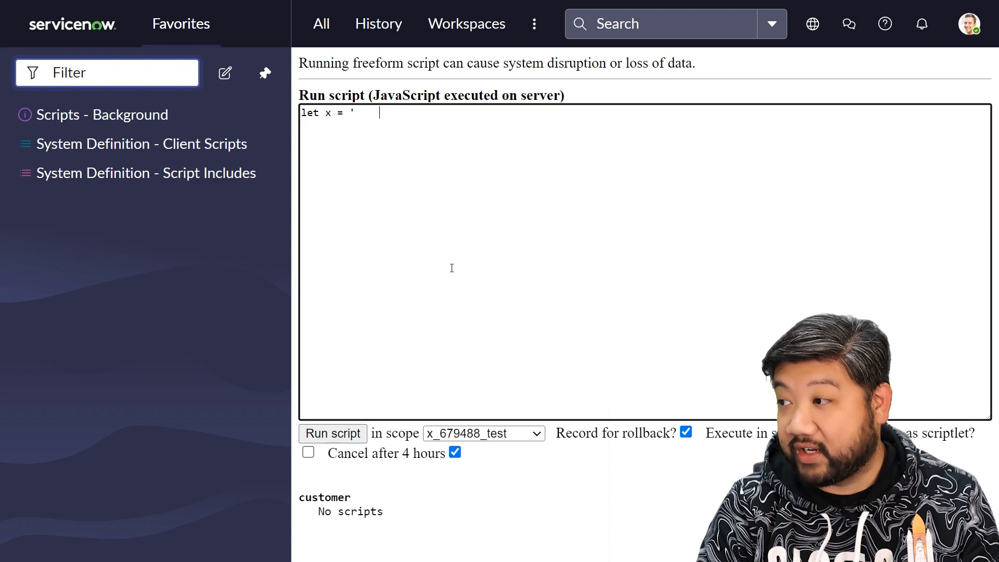
text(ServiceNow     ';)
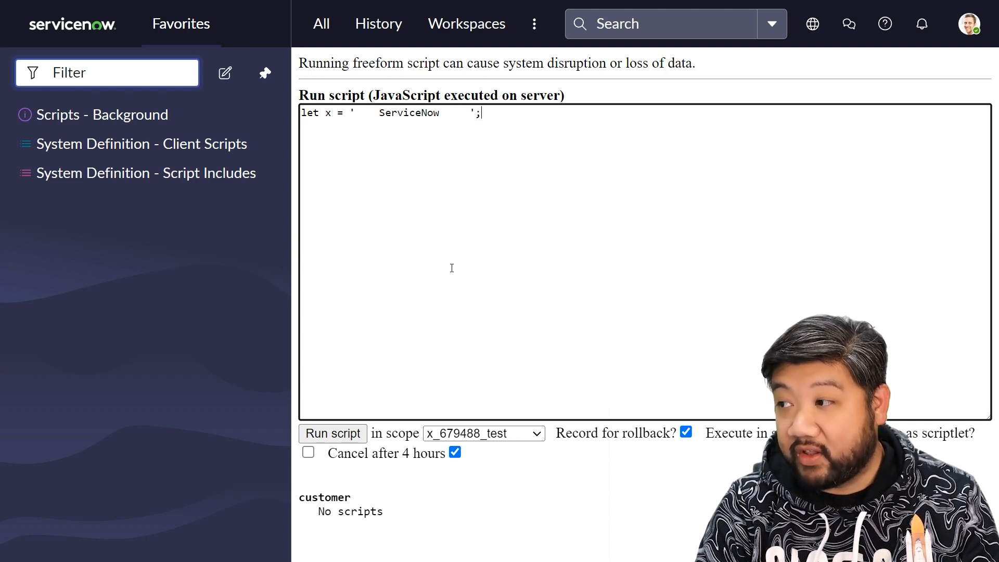
text(gs.inf)
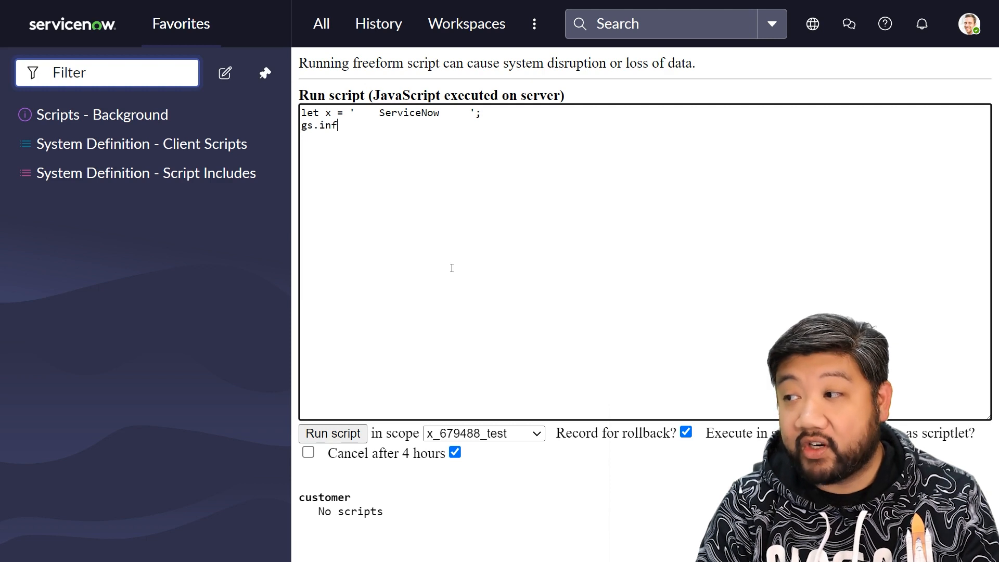
text(o(x.trim())
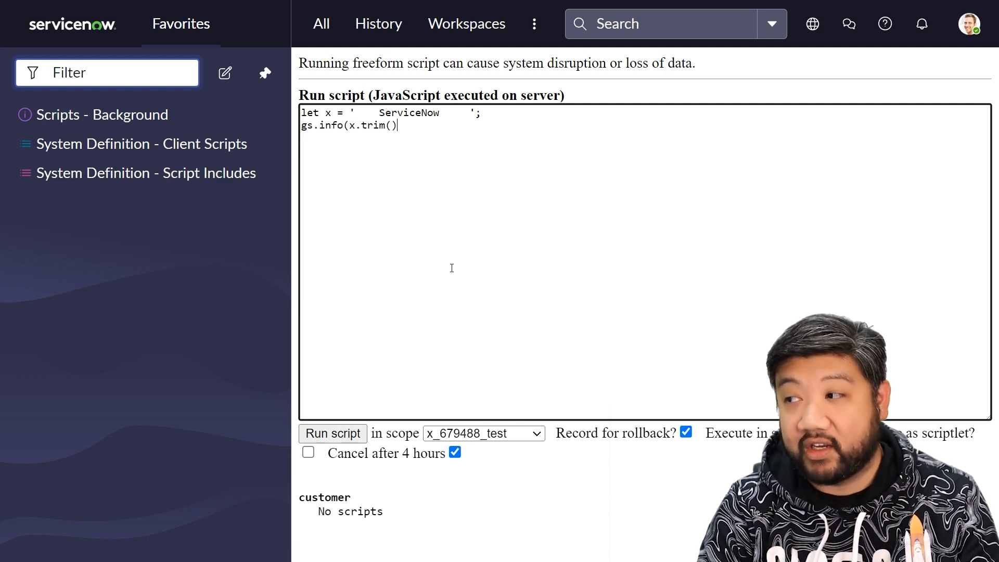
text(;)
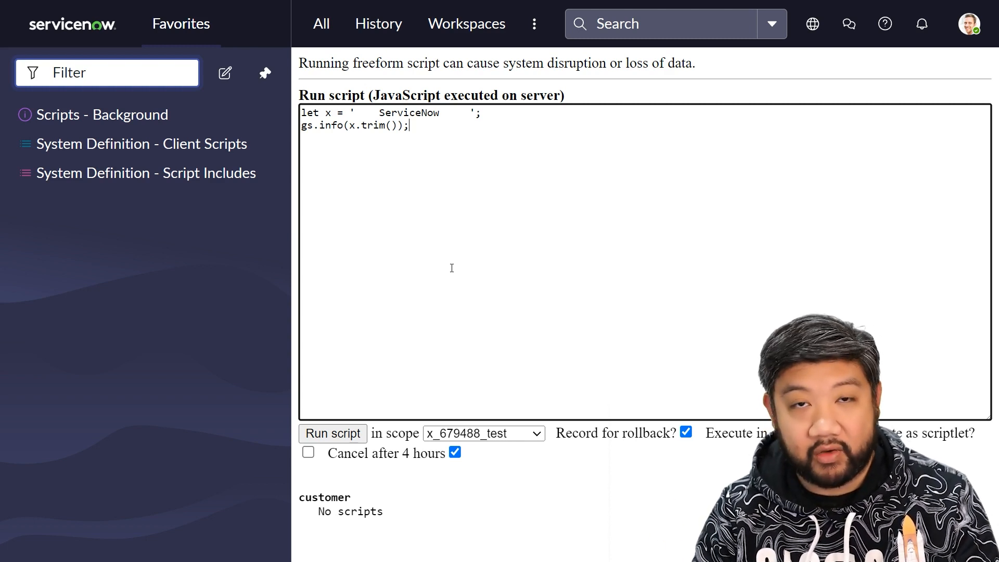
Run the trim script, see 'ServiceNow' logged without spaces, and return to the editor.
click(332, 433)
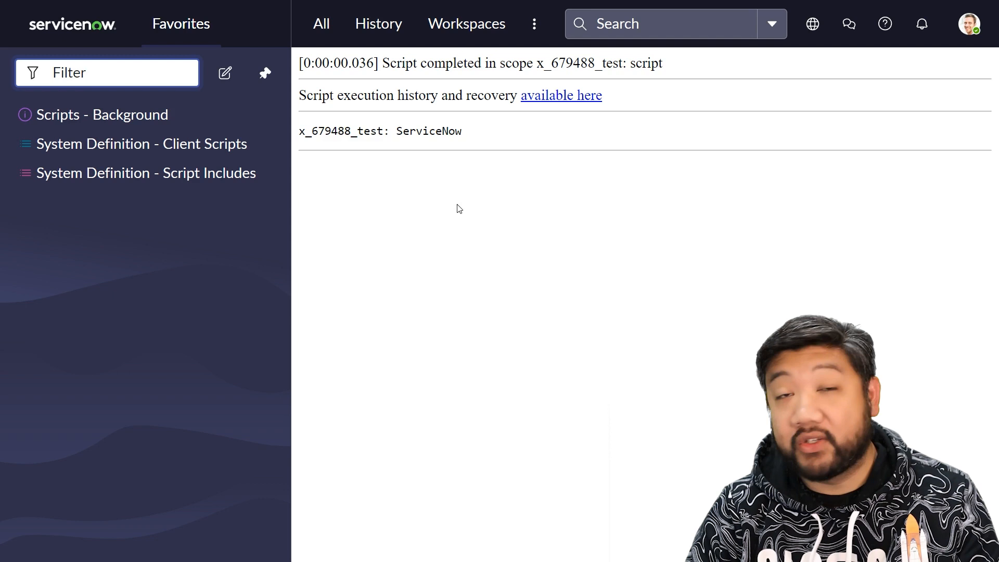
mouse_move(490, 133)
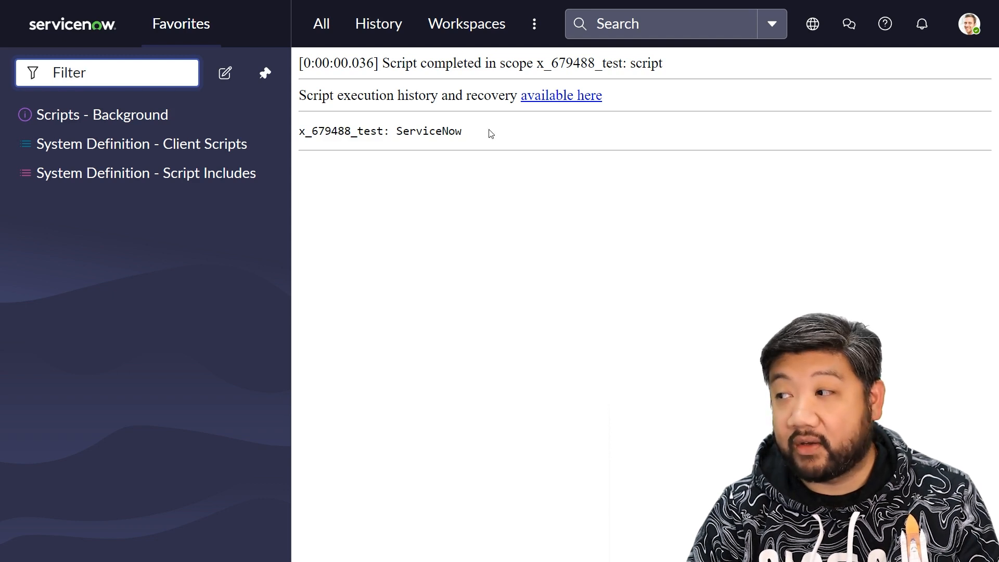
double_click(428, 131)
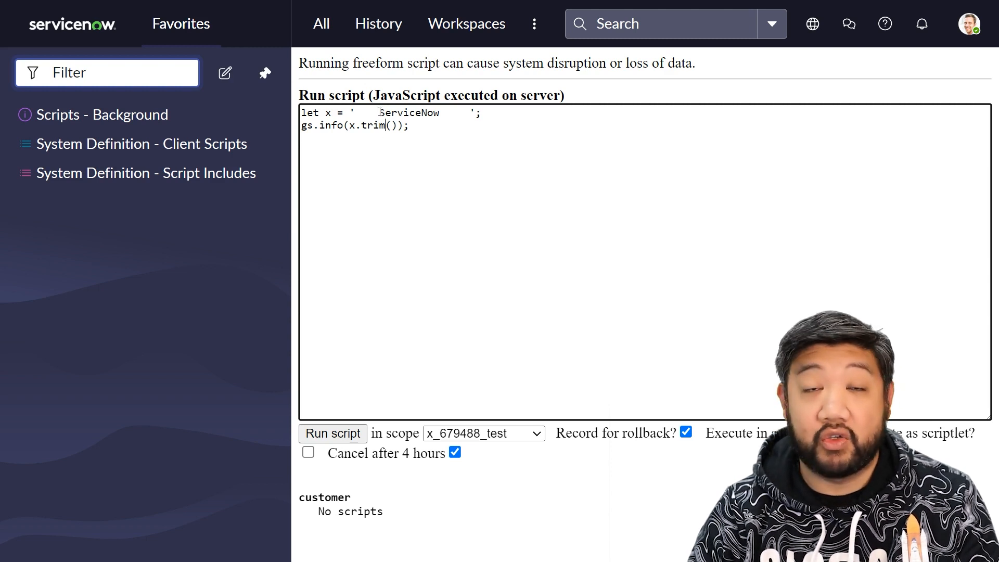
mouse_move(453, 123)
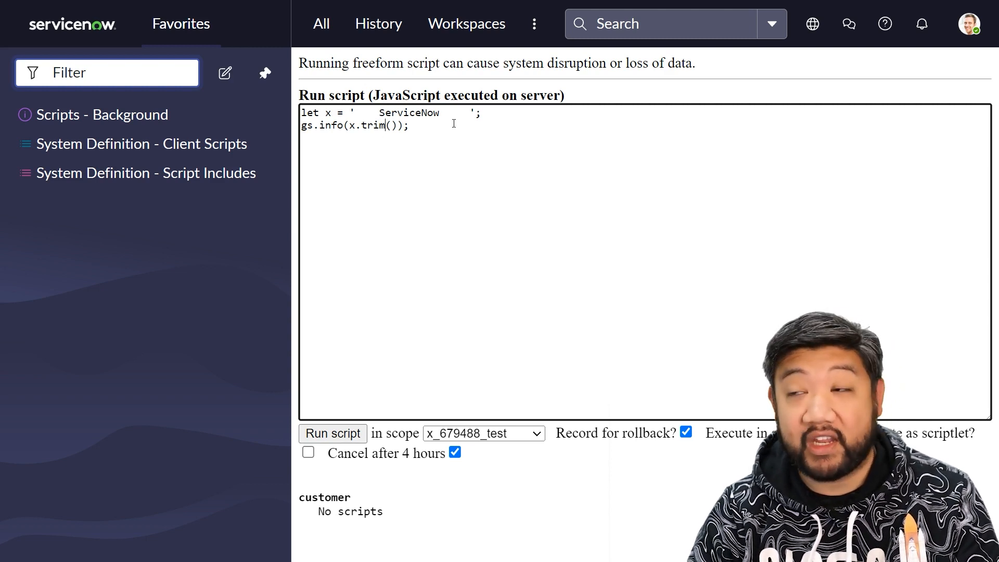
Run the script with trimStart() and then with trimEnd(), comparing the logged output.
text(Start)
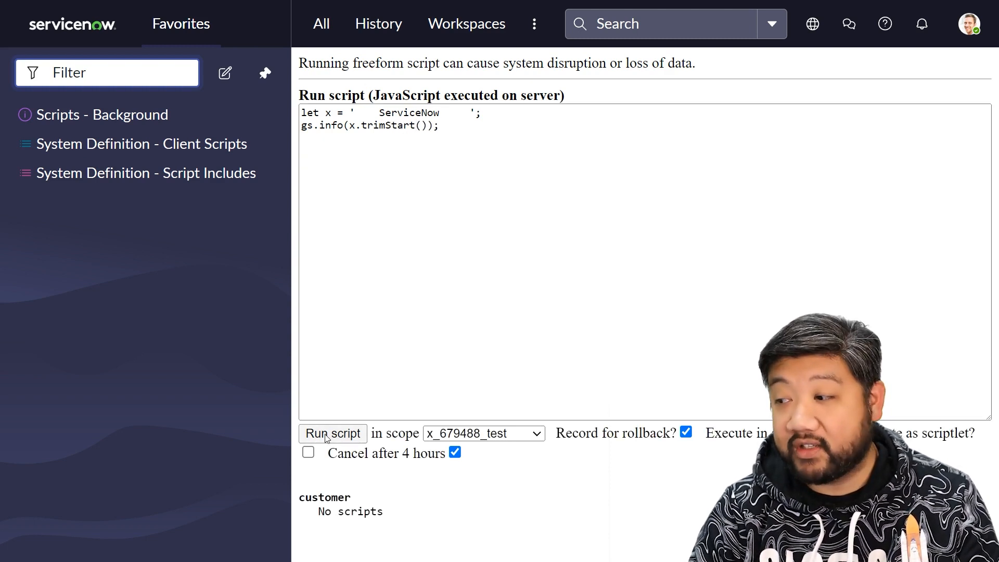
click(332, 433)
text(End)
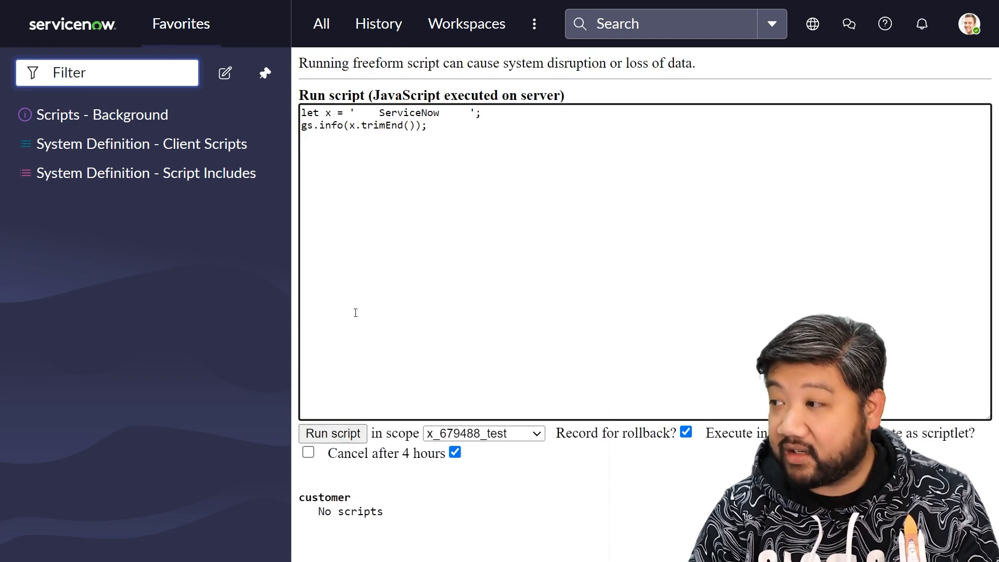
click(333, 433)
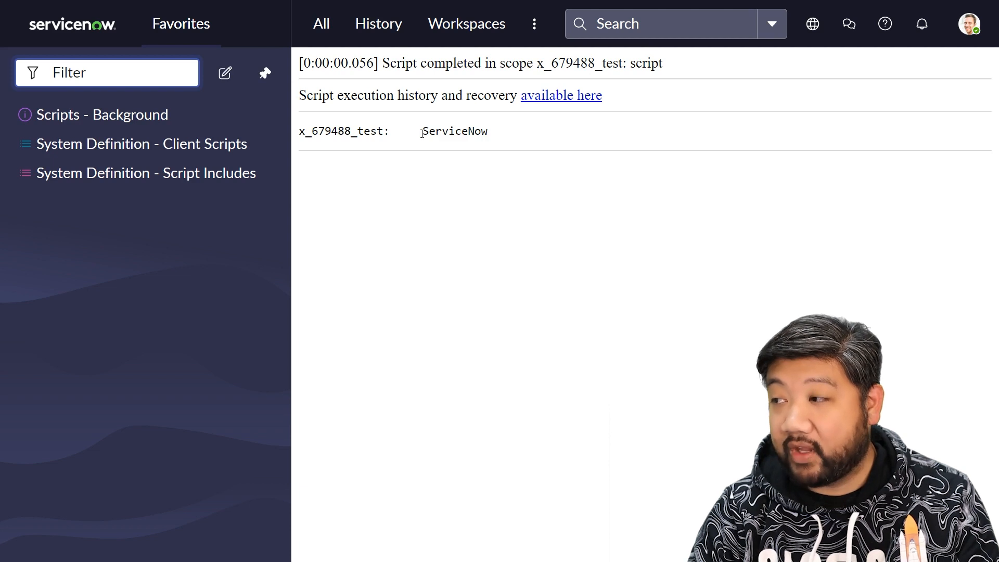
double_click(472, 131)
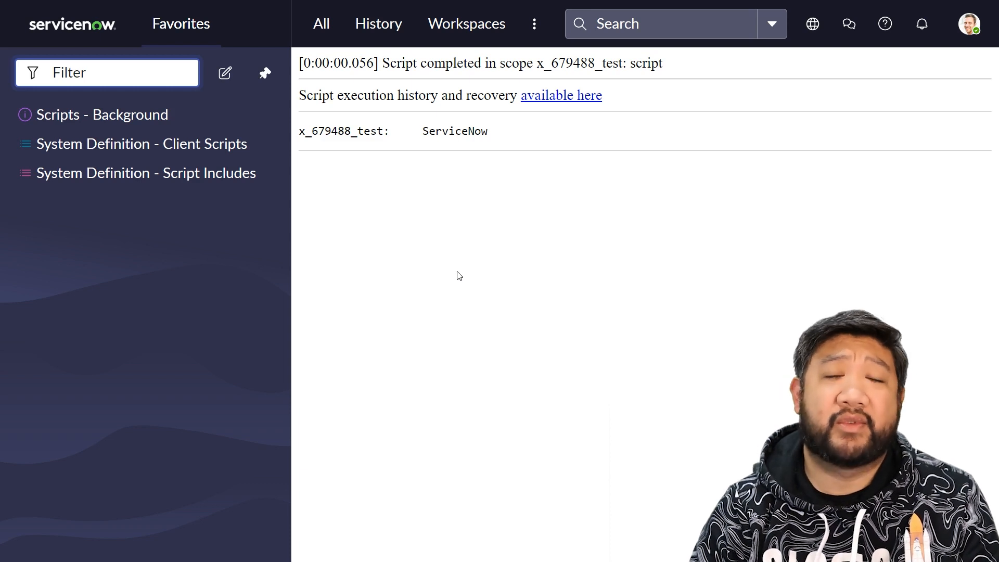
mouse_move(453, 285)
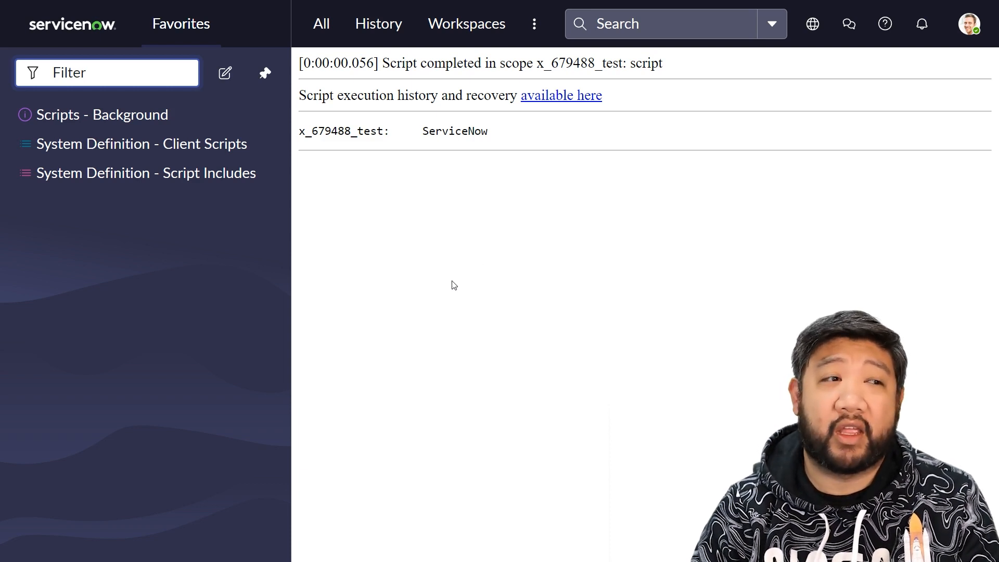
mouse_move(474, 306)
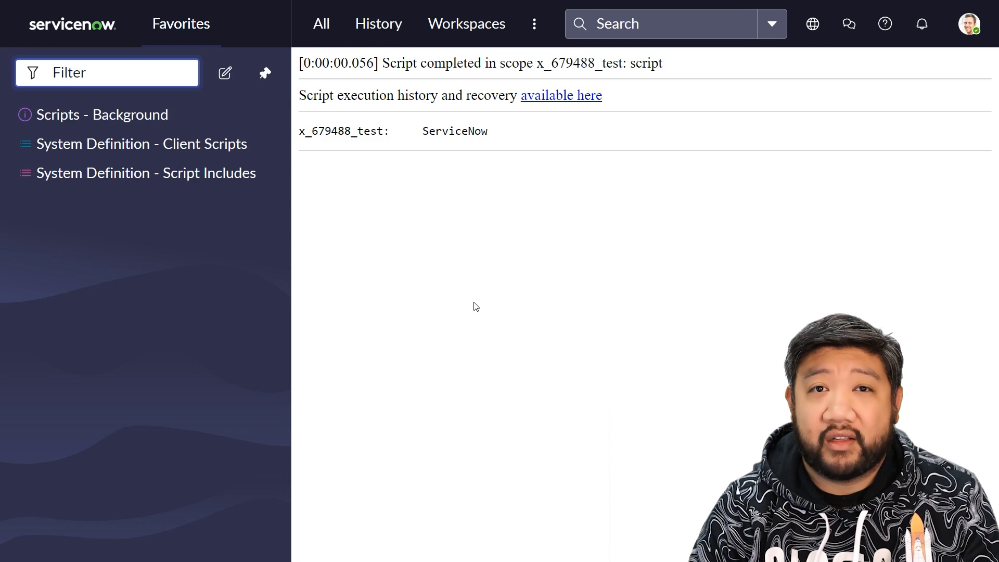
mouse_move(464, 300)
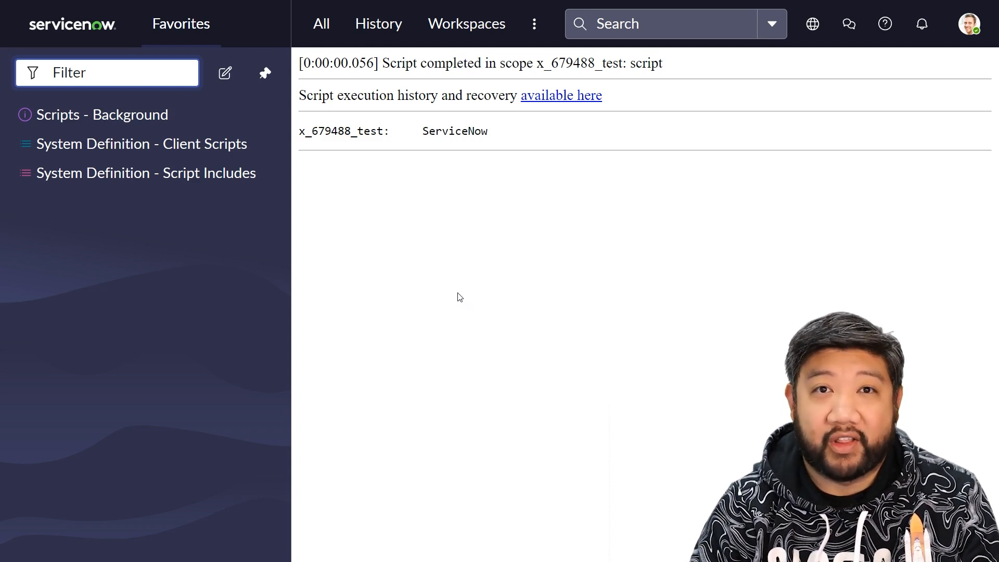
mouse_move(163, 372)
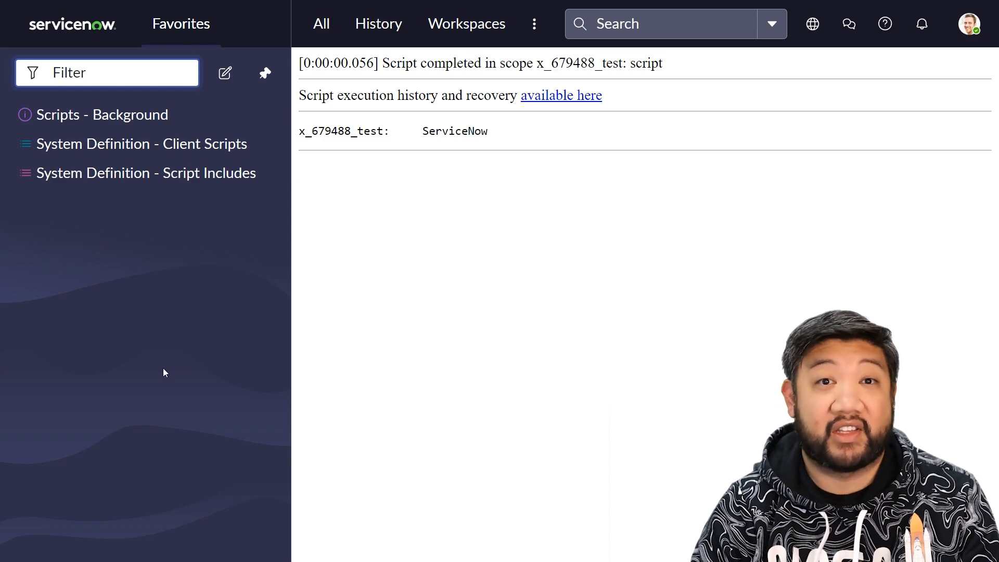